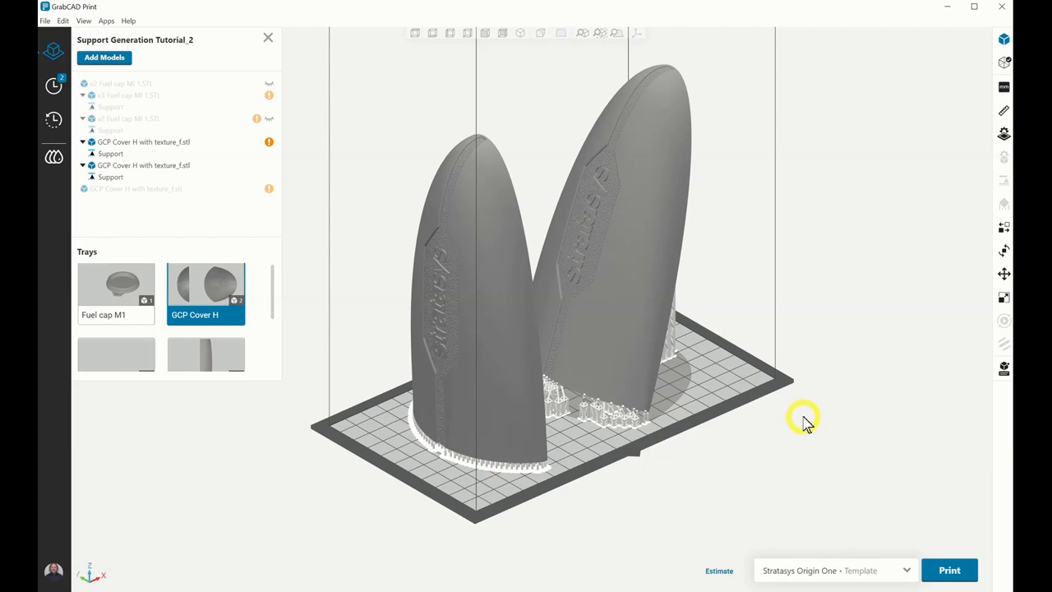
# - Orbit around the two supported GCP covers, then inspect the Fuel cap M1 tray's supports
pyautogui.moveTo(801, 419); pyautogui.dragTo(731, 415)
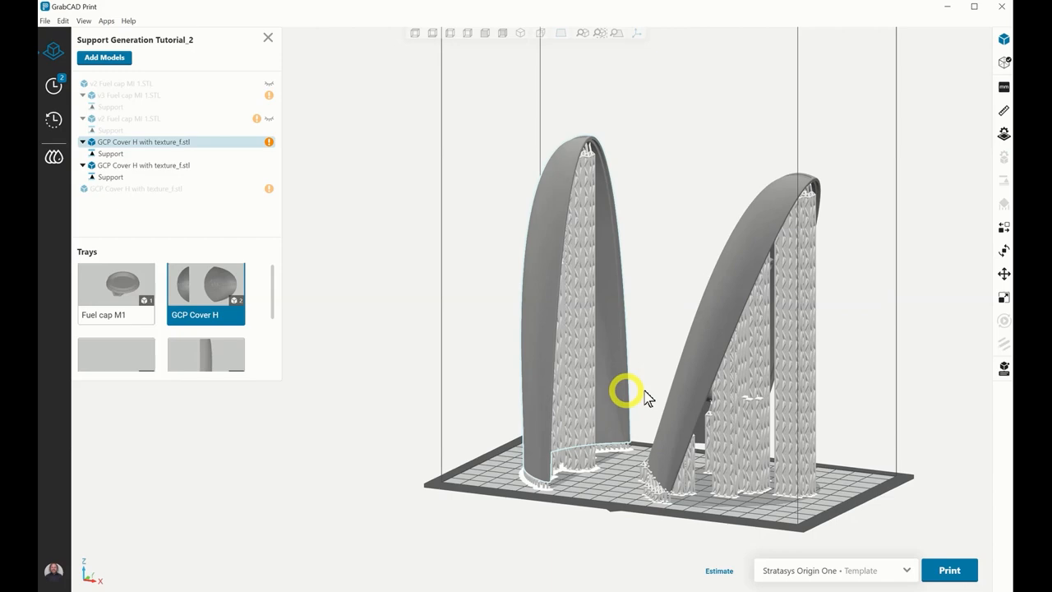
pyautogui.moveTo(624, 391); pyautogui.dragTo(765, 407)
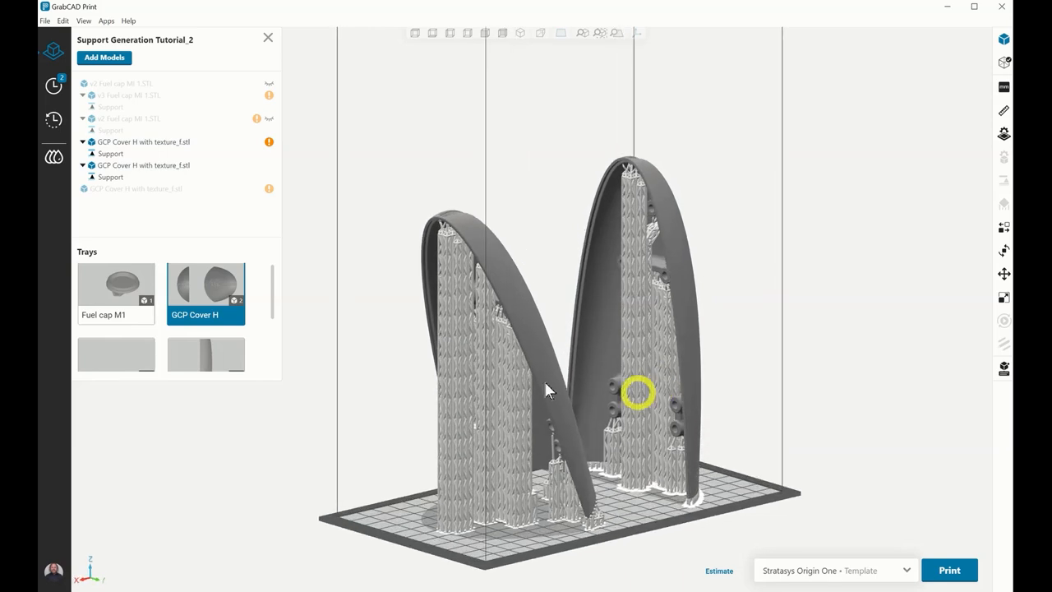
pyautogui.click(116, 294)
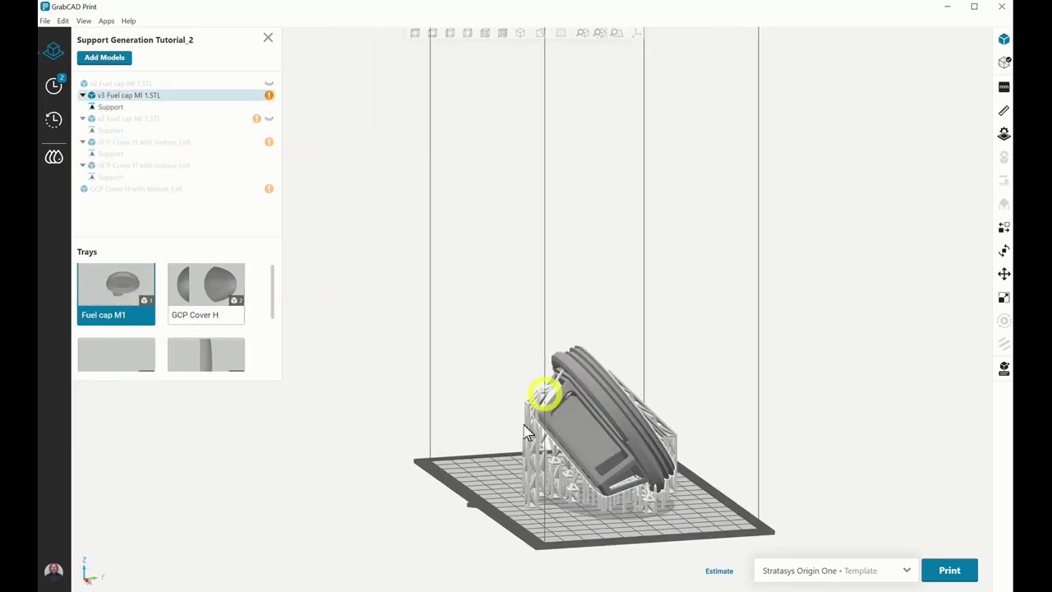
pyautogui.moveTo(543, 394); pyautogui.dragTo(670, 439)
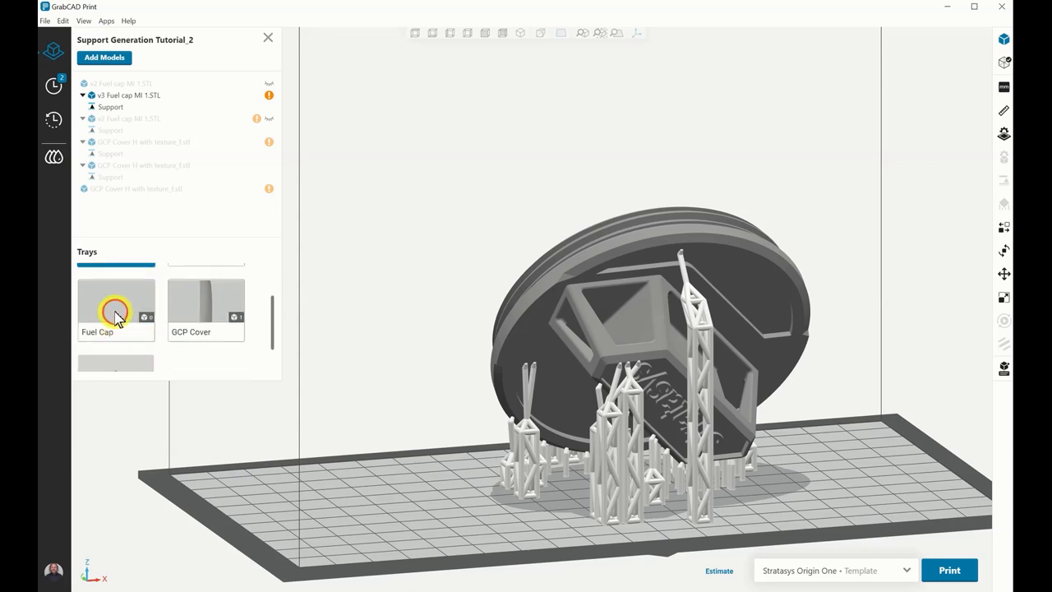
# - Add v3 Fuel cap MI 1.STL to the empty Fuel Cap tray
pyautogui.click(104, 57)
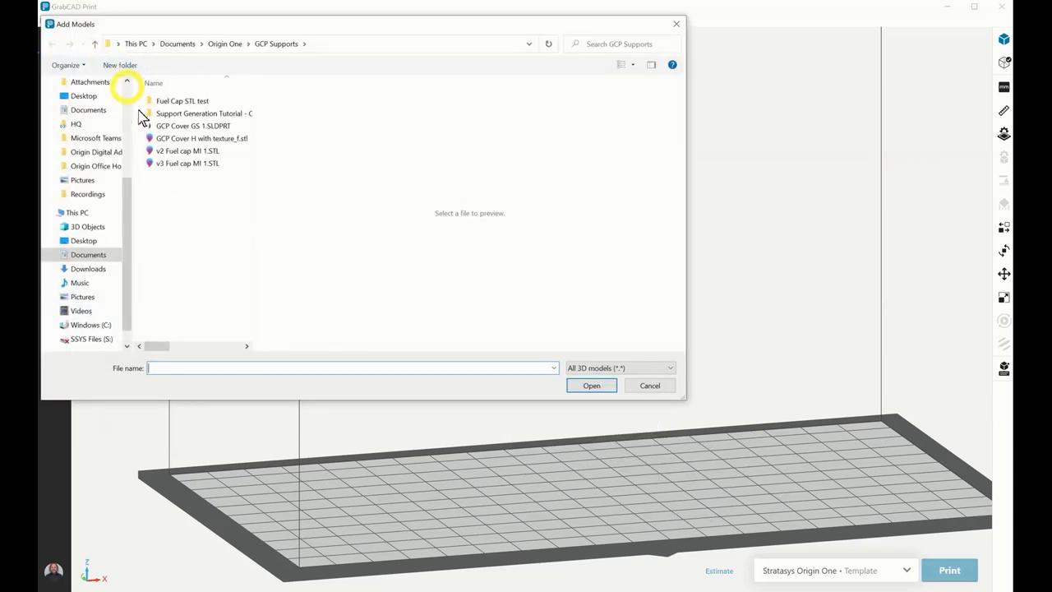
pyautogui.click(591, 385)
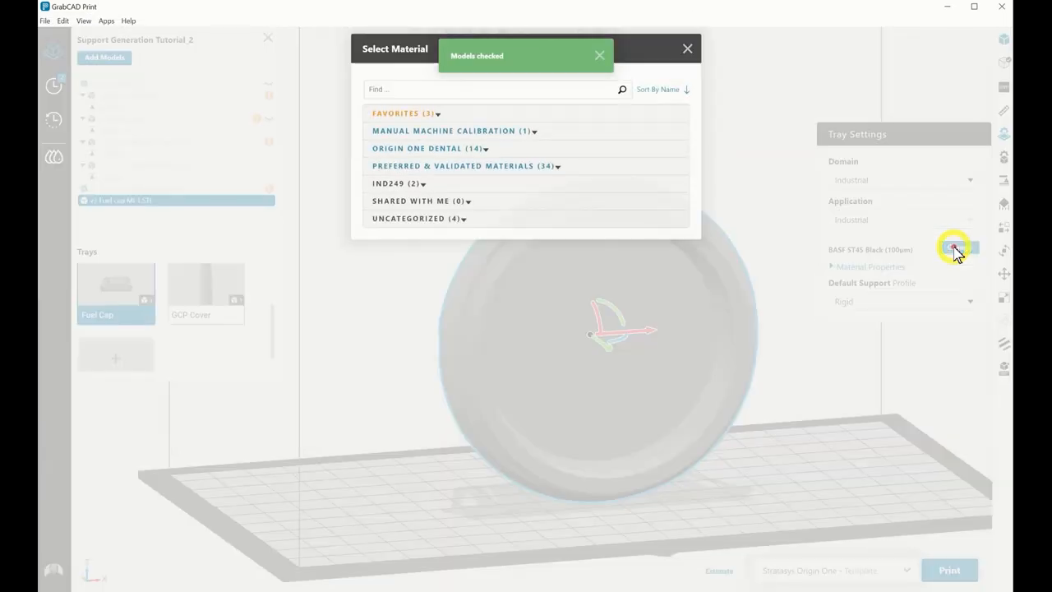
# - Keep BASF ST45 Black as the tray material and review the default support profiles
pyautogui.click(466, 165)
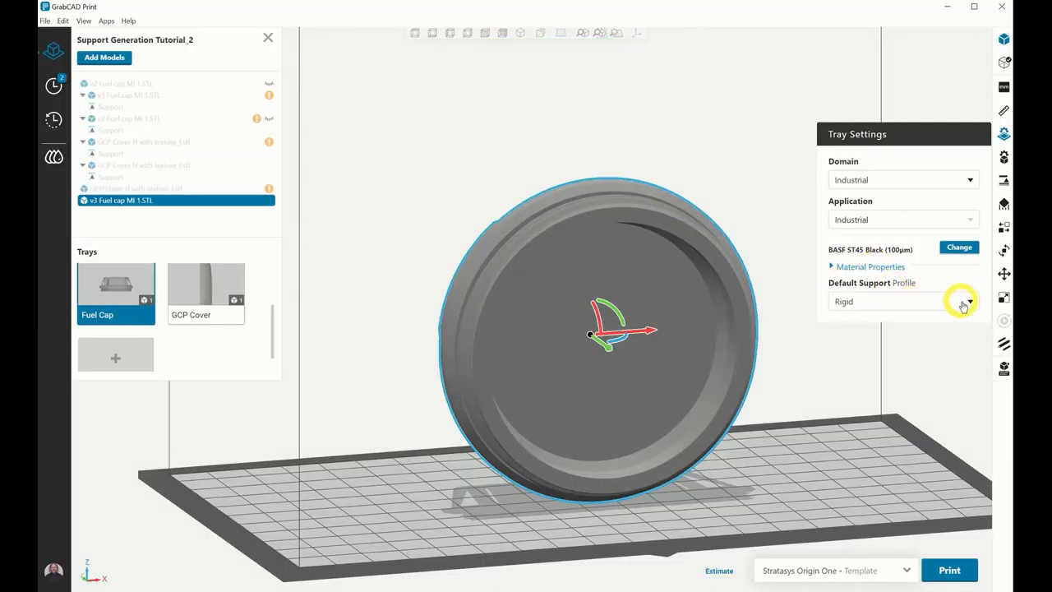
pyautogui.click(969, 302)
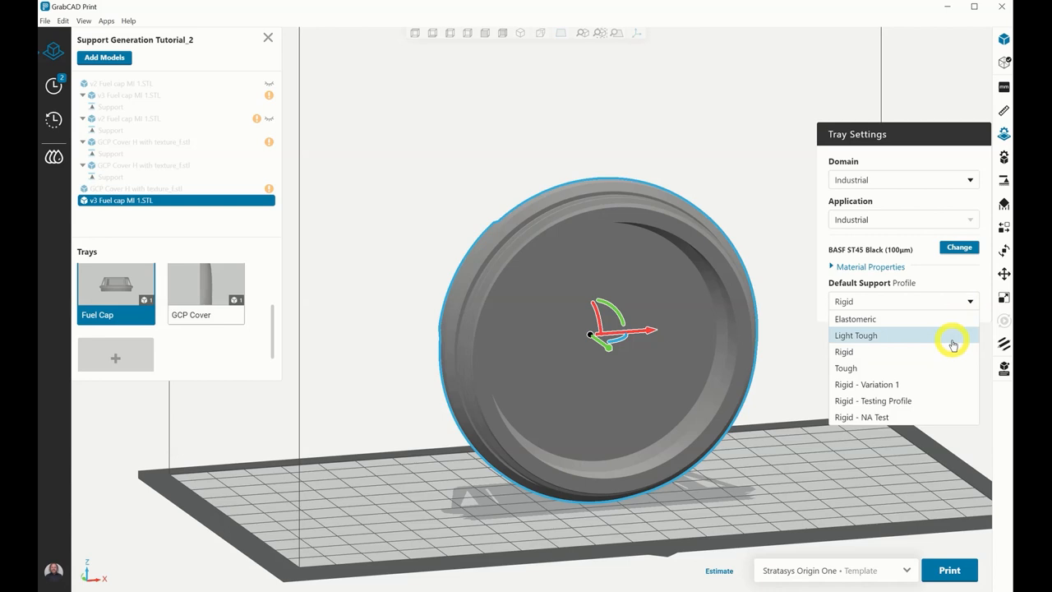
pyautogui.moveTo(949, 368)
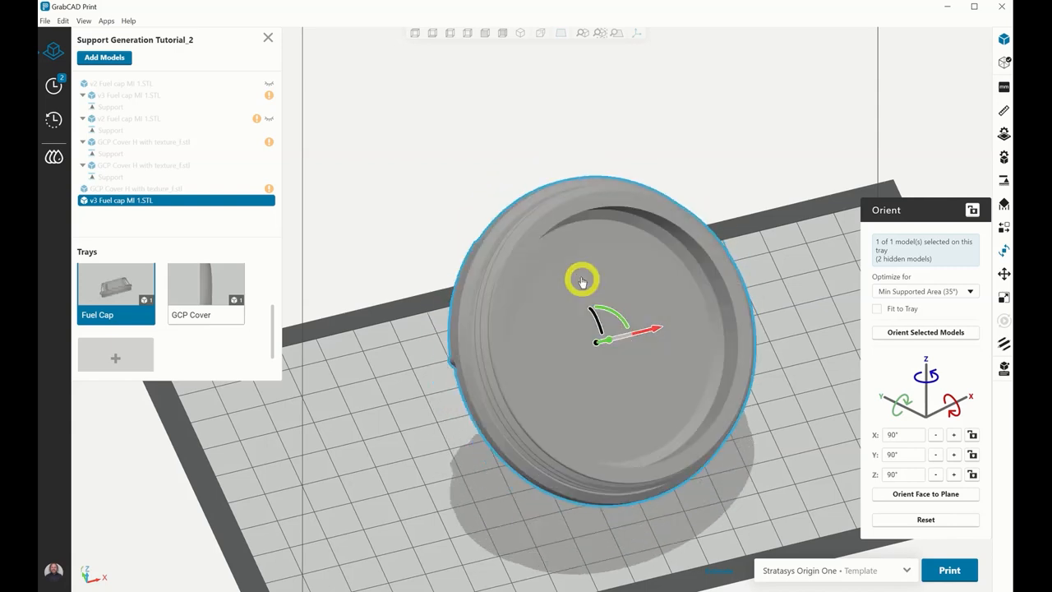
# - Lay the cap's rim face on the bottom plane, then auto-orient for minimum supported area
pyautogui.moveTo(582, 278); pyautogui.dragTo(612, 333)
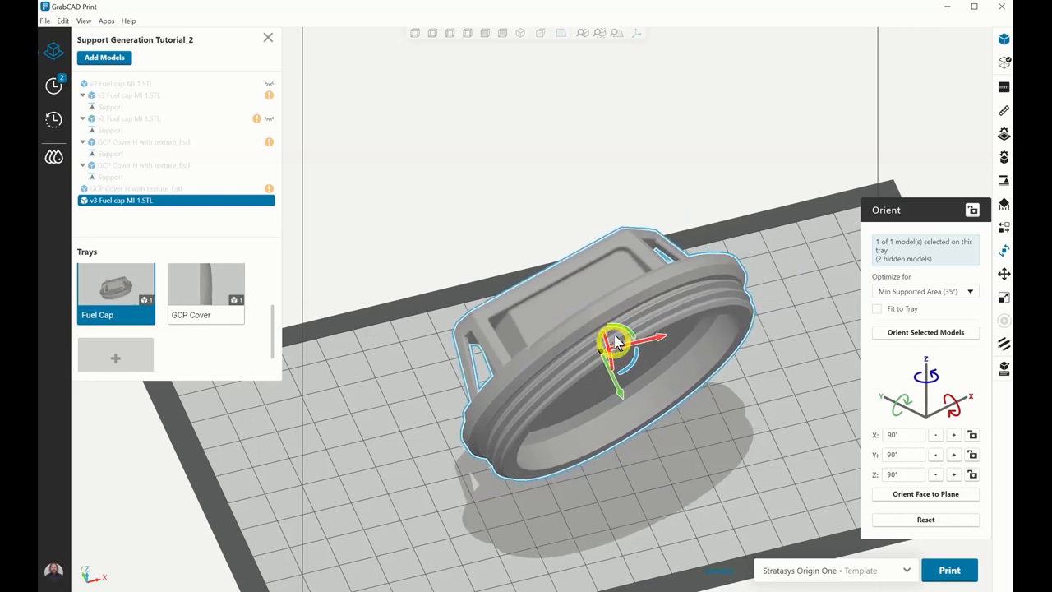
pyautogui.click(925, 494)
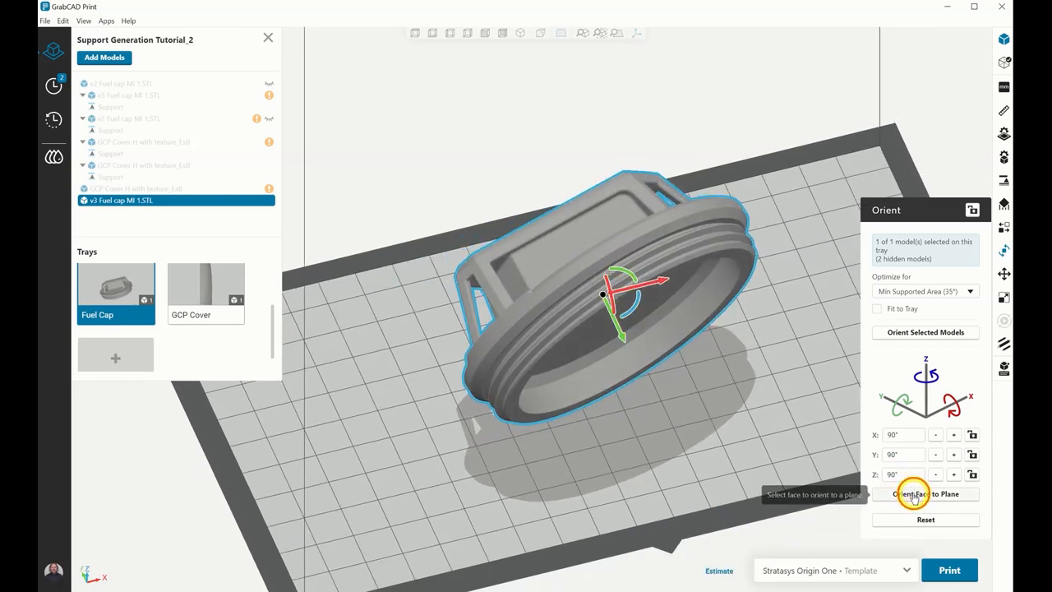
pyautogui.click(925, 494)
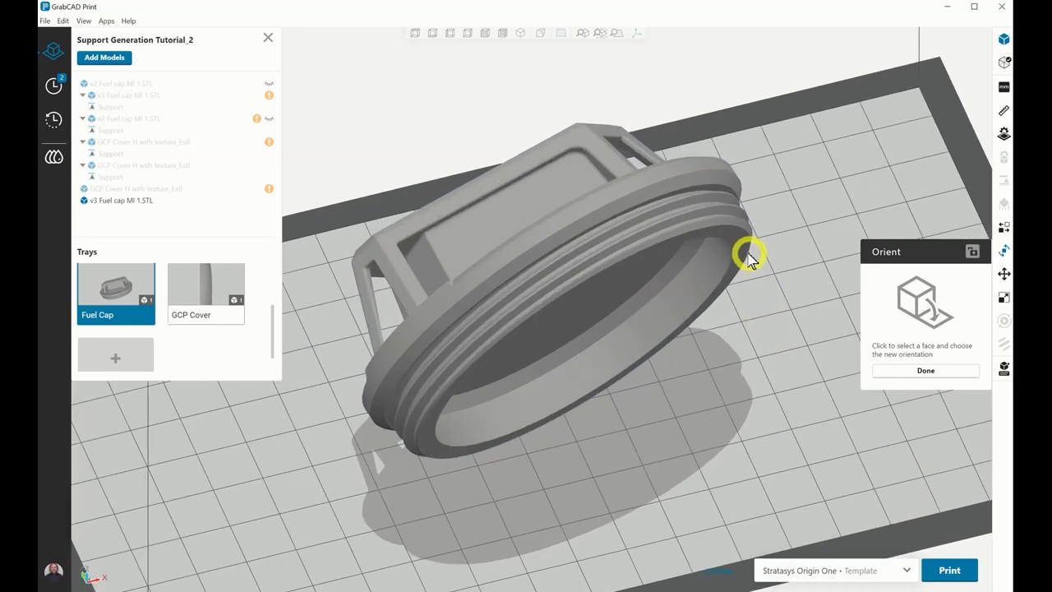
pyautogui.click(746, 254)
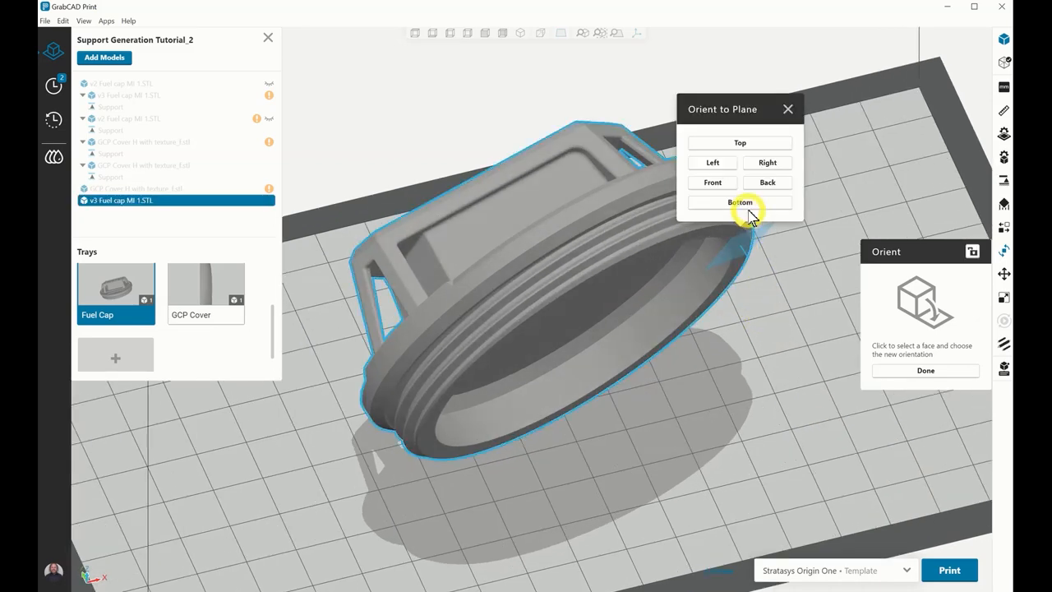
pyautogui.click(739, 202)
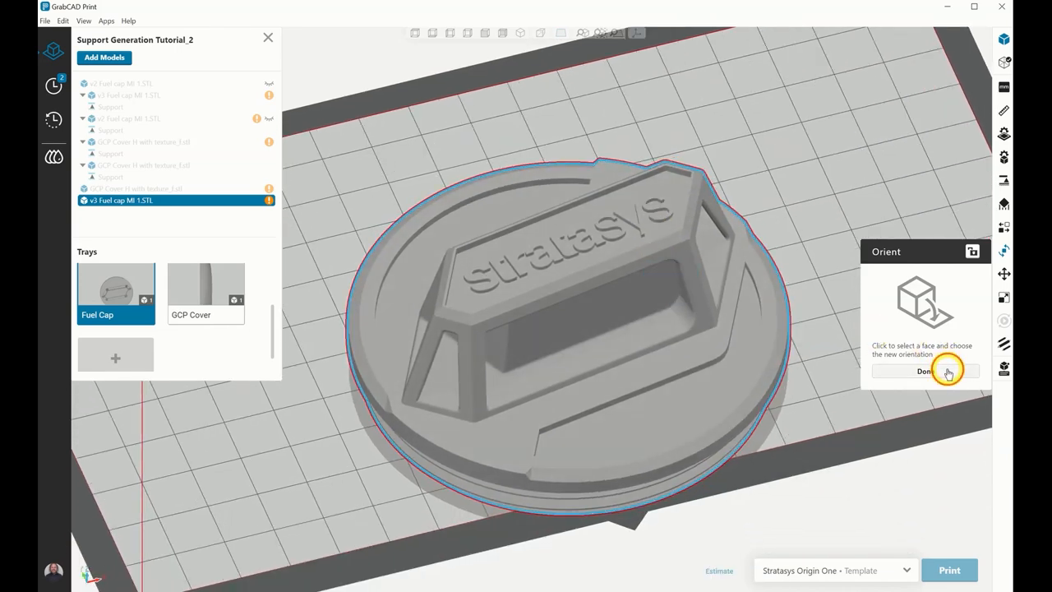
pyautogui.click(925, 371)
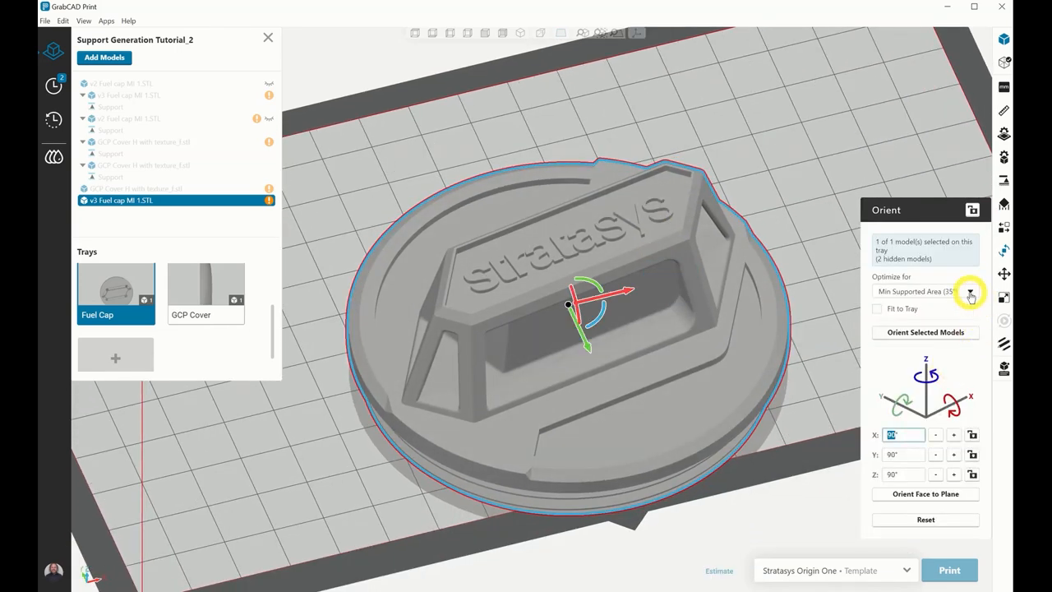
pyautogui.click(969, 292)
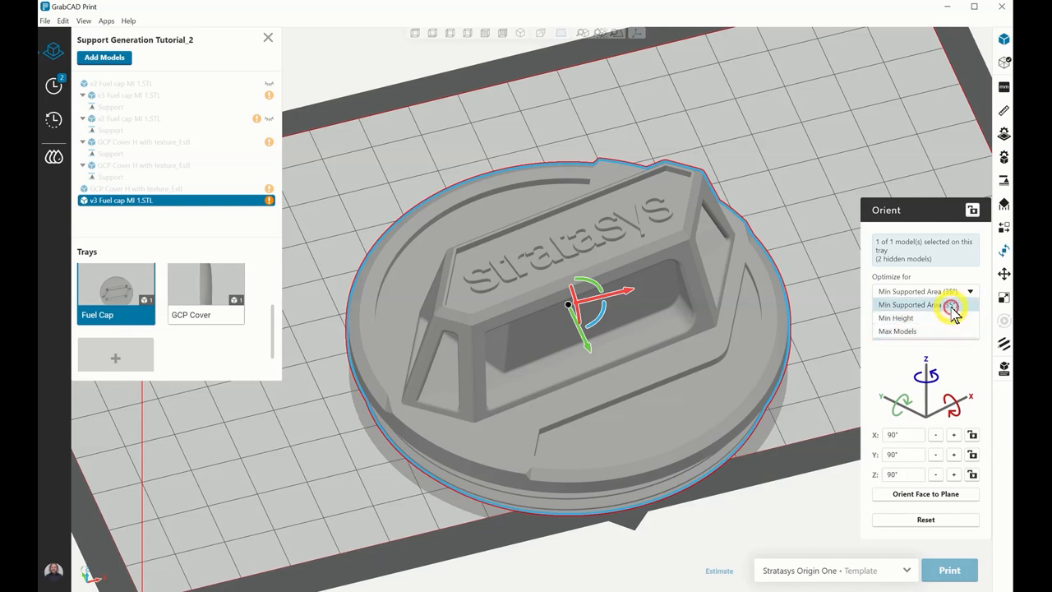
pyautogui.click(916, 305)
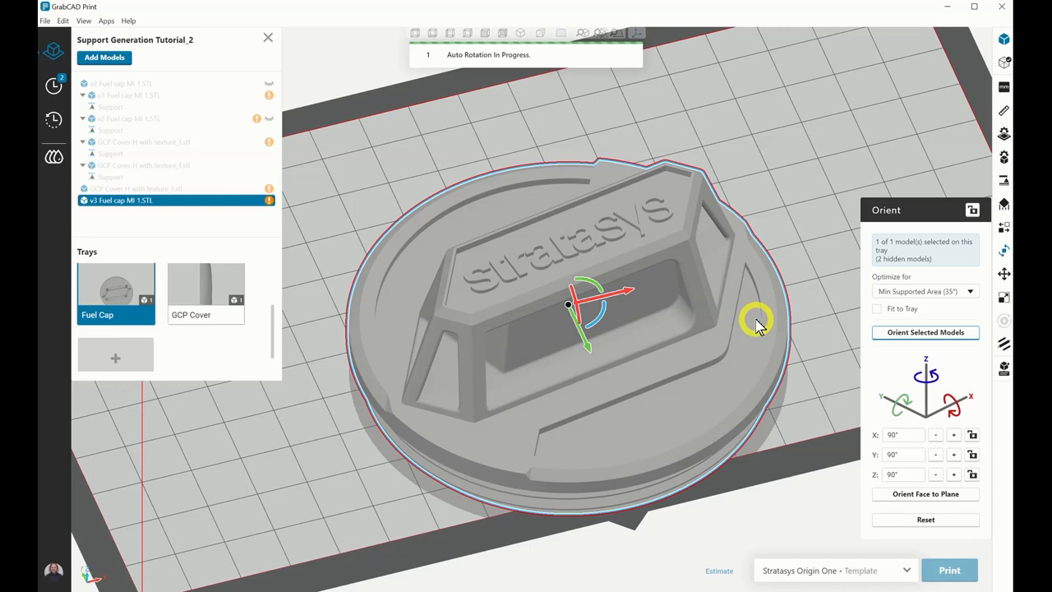
pyautogui.moveTo(756, 326)
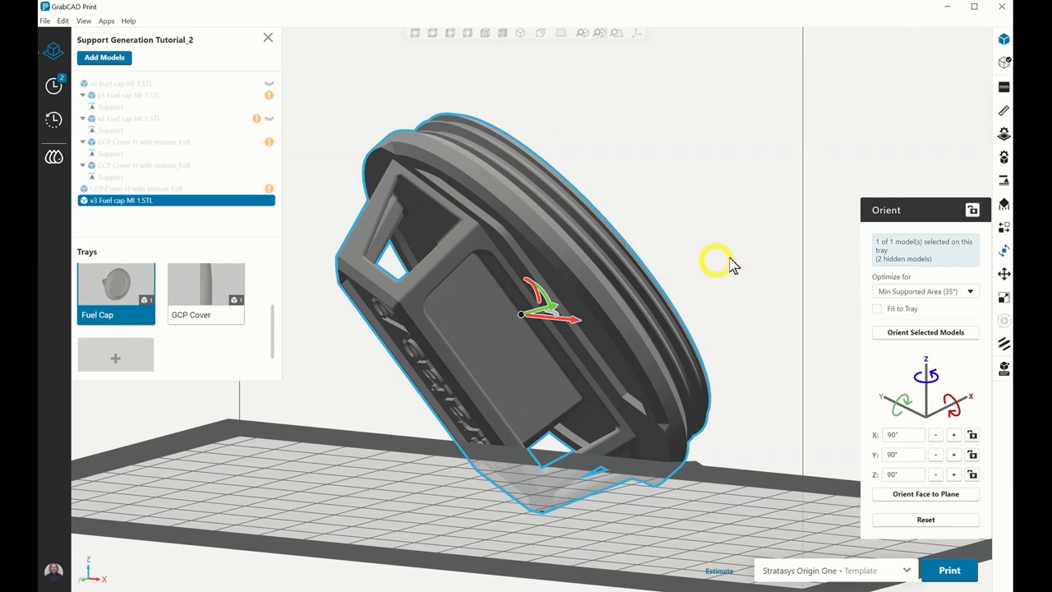
pyautogui.moveTo(1004, 180)
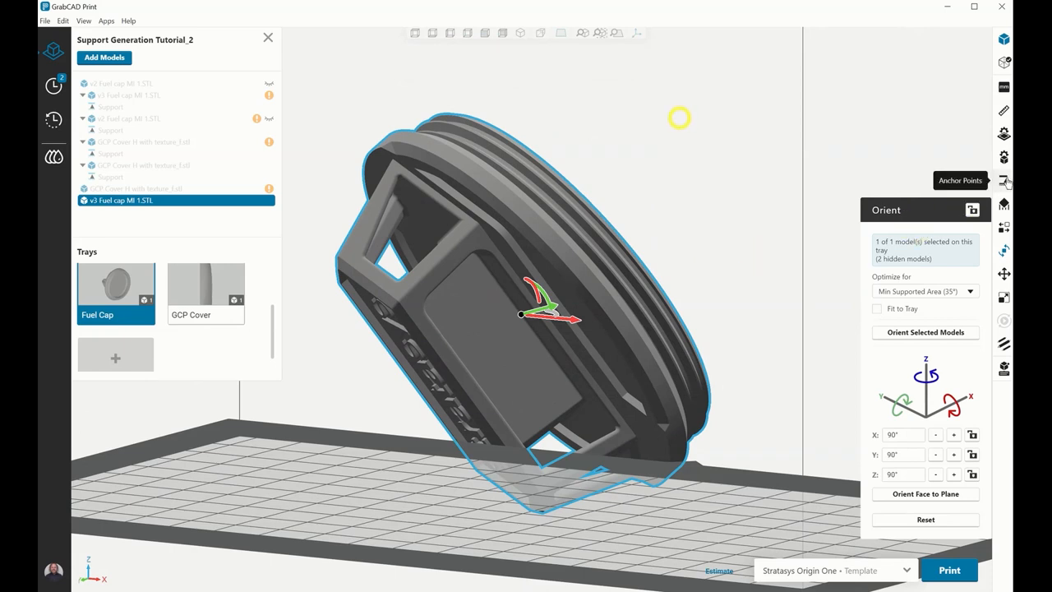
# - Generate anchor points for the tilted fuel cap, rerunning the generation once
pyautogui.click(1006, 180)
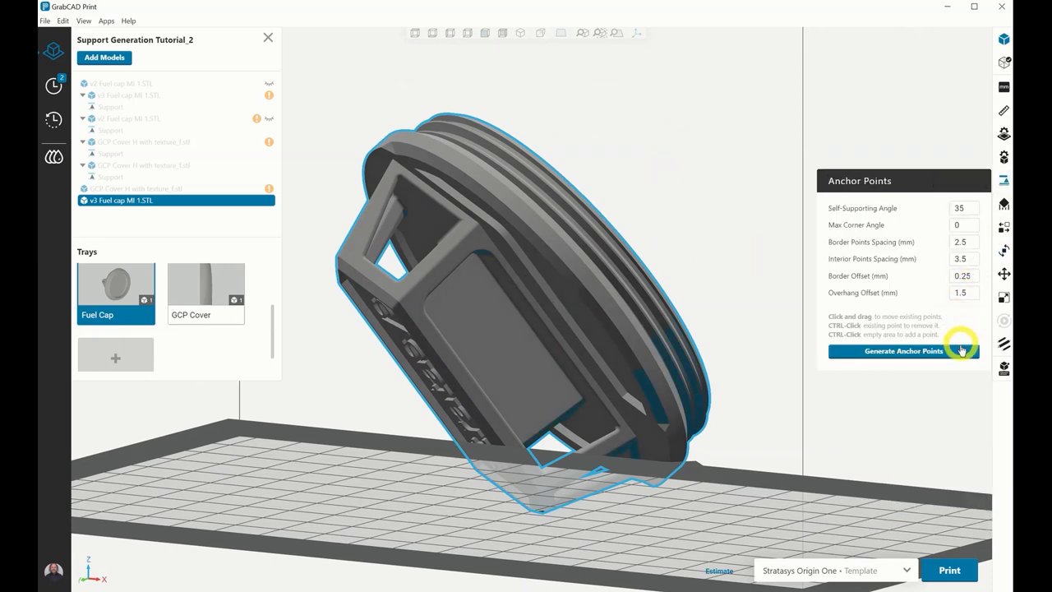
pyautogui.click(903, 351)
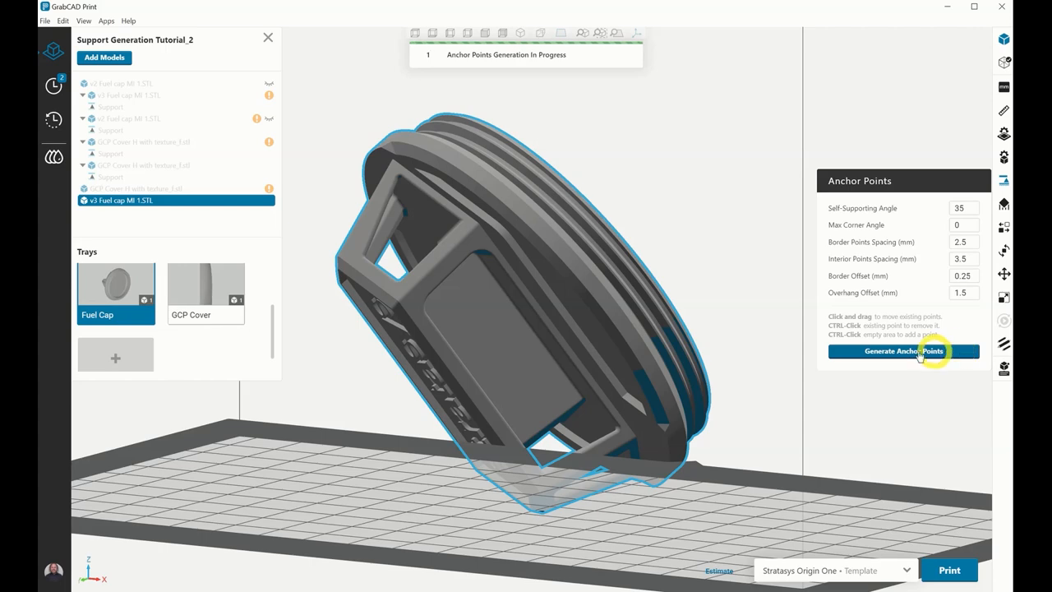
pyautogui.click(902, 351)
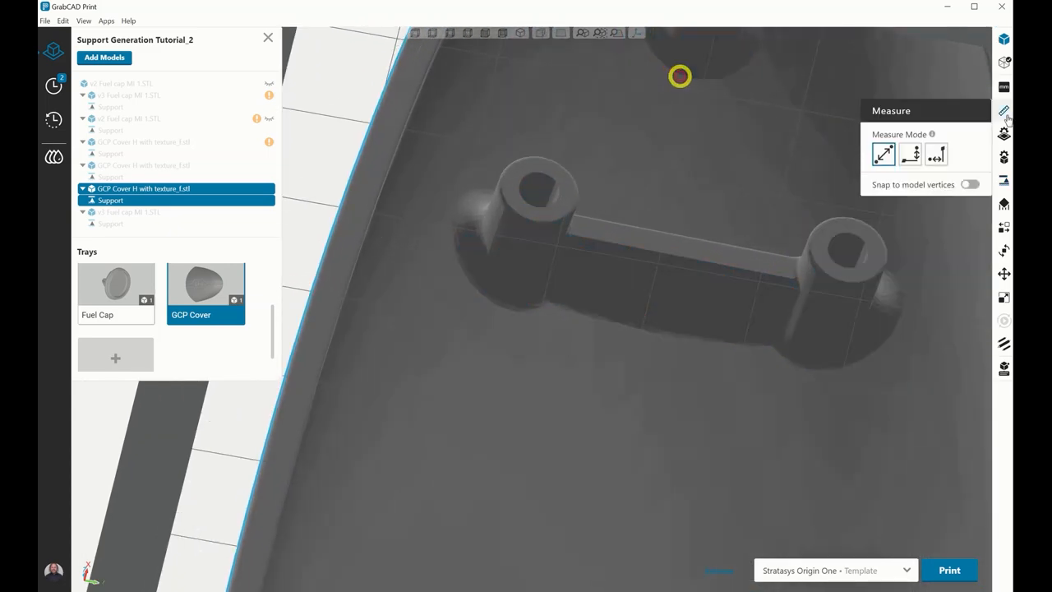
# - Measure the GCP Cover H rib (about 10.4 and 12.4 mm) and open its support settings
pyautogui.click(909, 154)
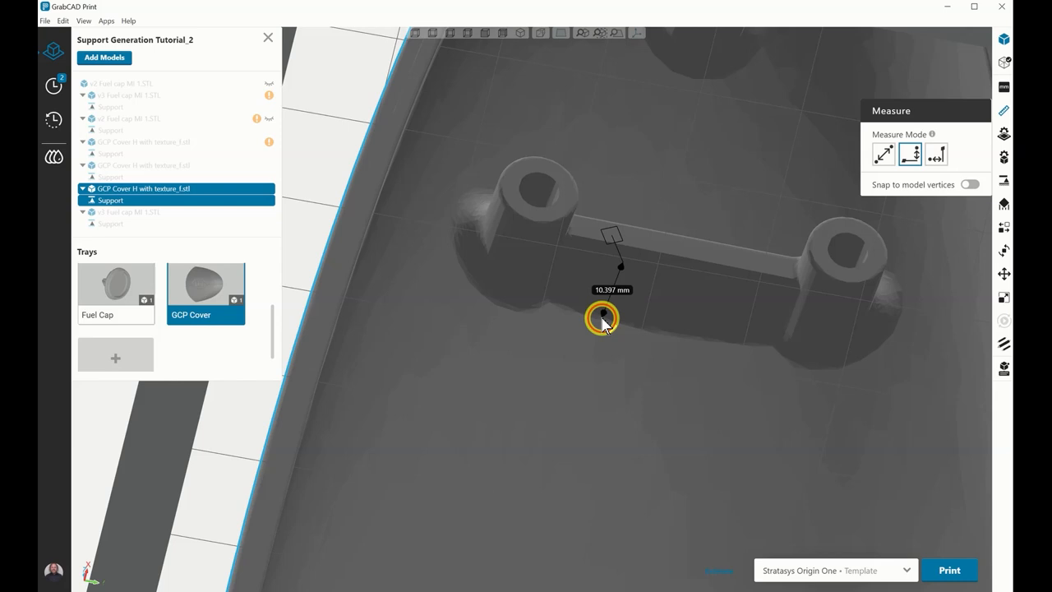
pyautogui.click(935, 154)
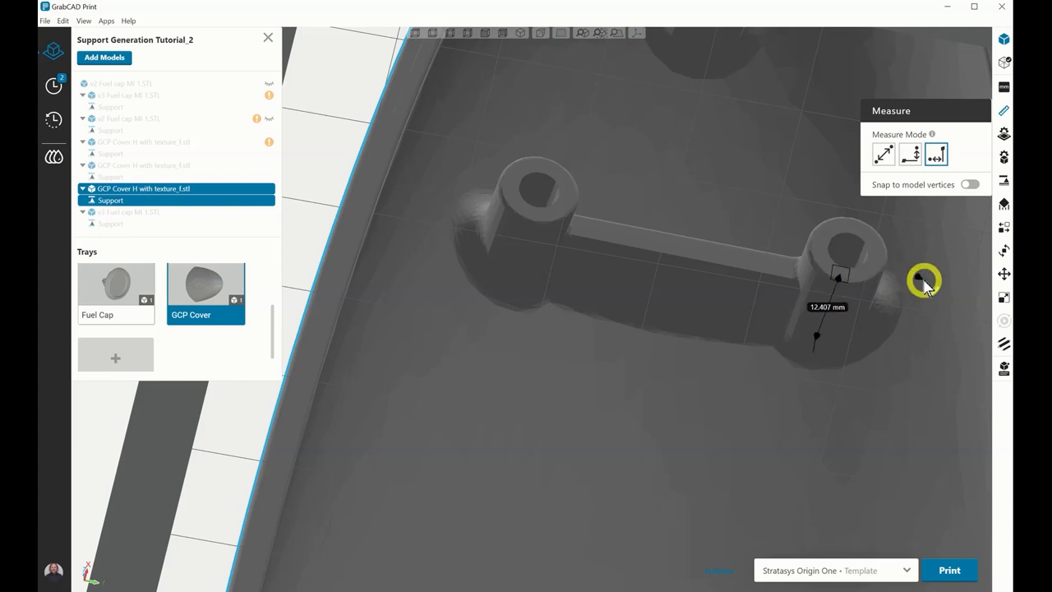
pyautogui.click(1001, 207)
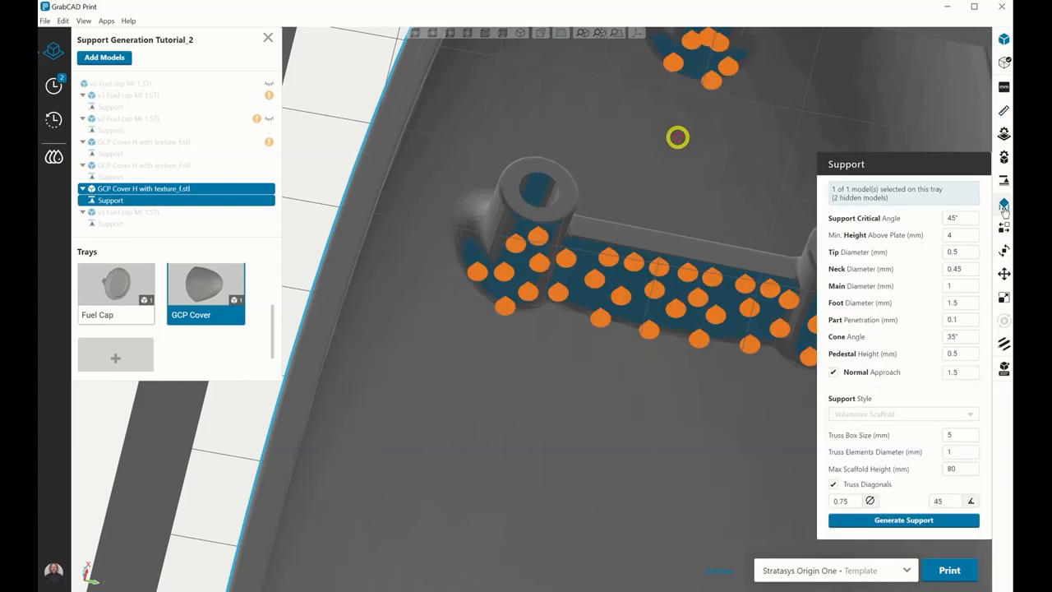
# - Generate scaffold supports for the GCP Cover model and orbit around the result
pyautogui.click(903, 519)
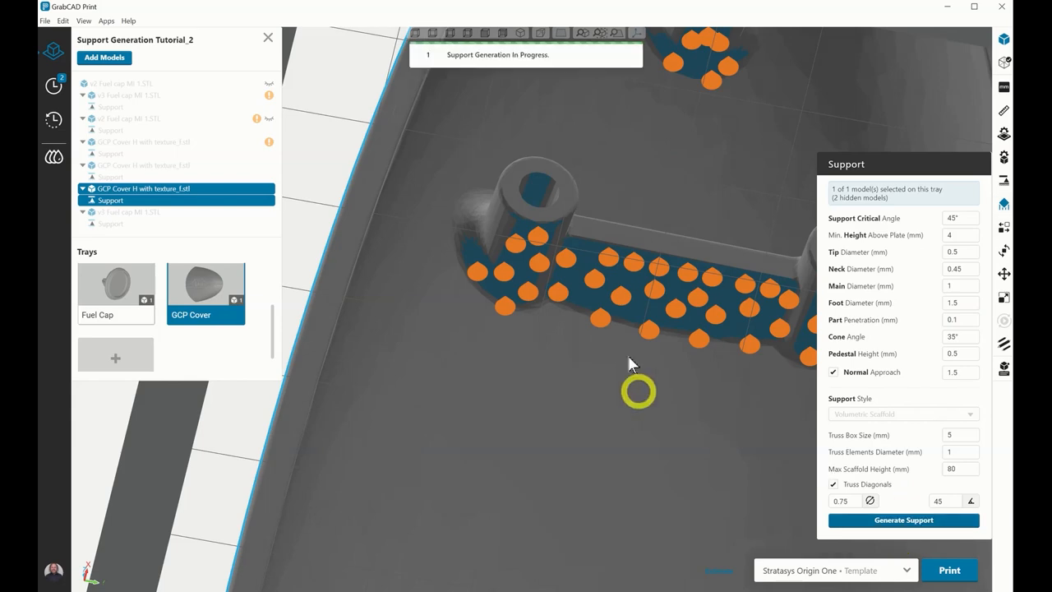
pyautogui.click(904, 520)
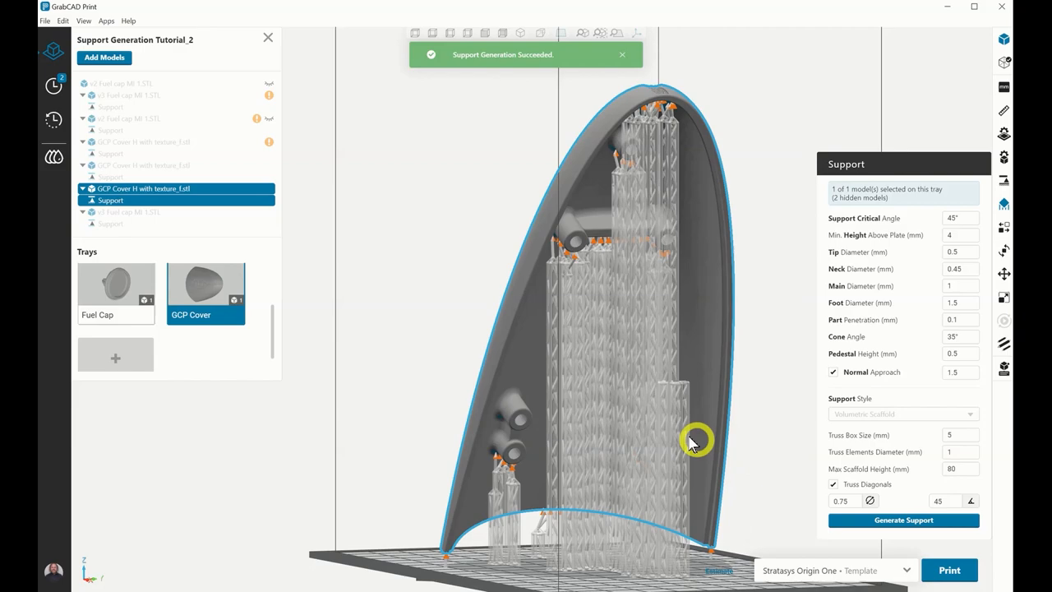
pyautogui.moveTo(694, 439); pyautogui.dragTo(599, 419)
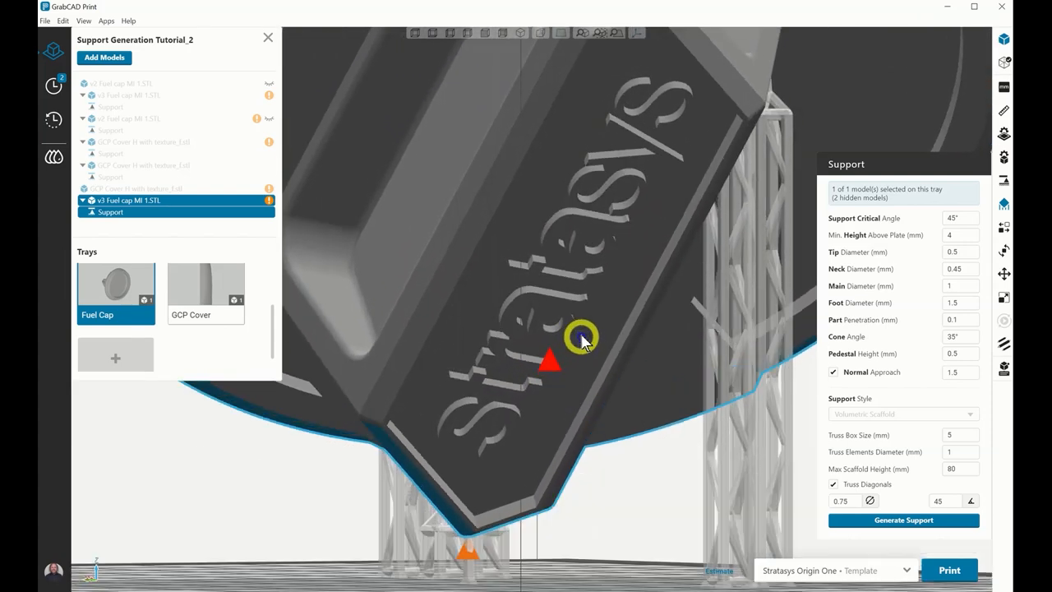
# - Generate supports for the Fuel Cap model and inspect the lattice beneath the cap
pyautogui.moveTo(582, 340); pyautogui.dragTo(578, 283)
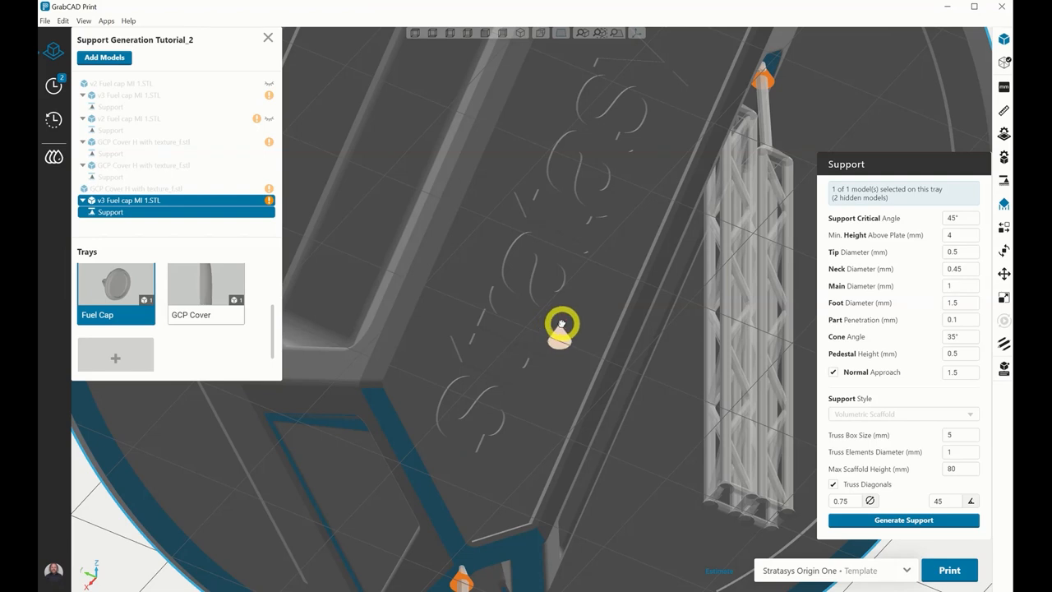
pyautogui.moveTo(566, 315)
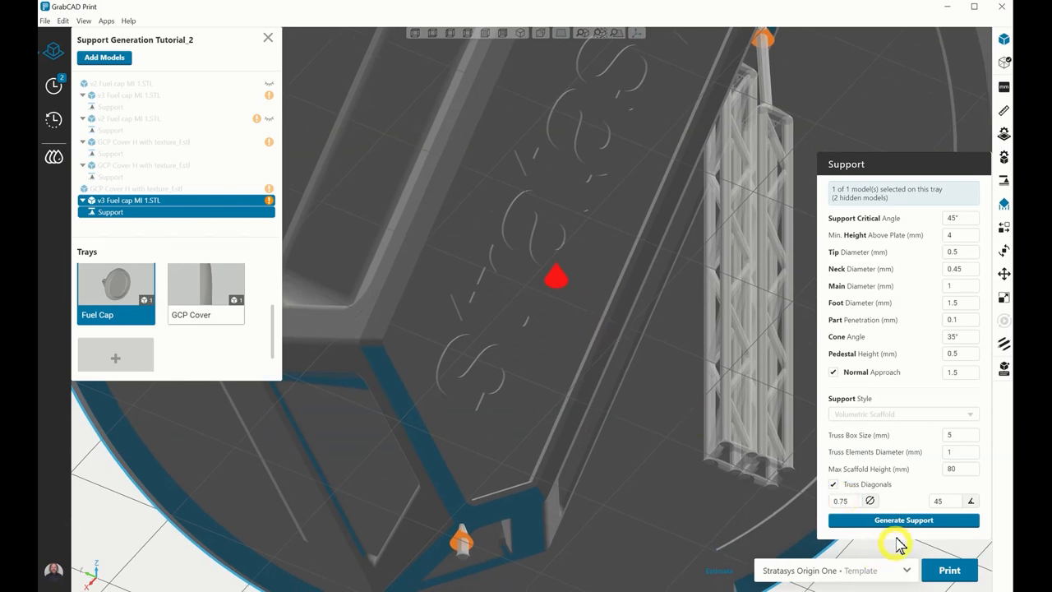
pyautogui.click(903, 520)
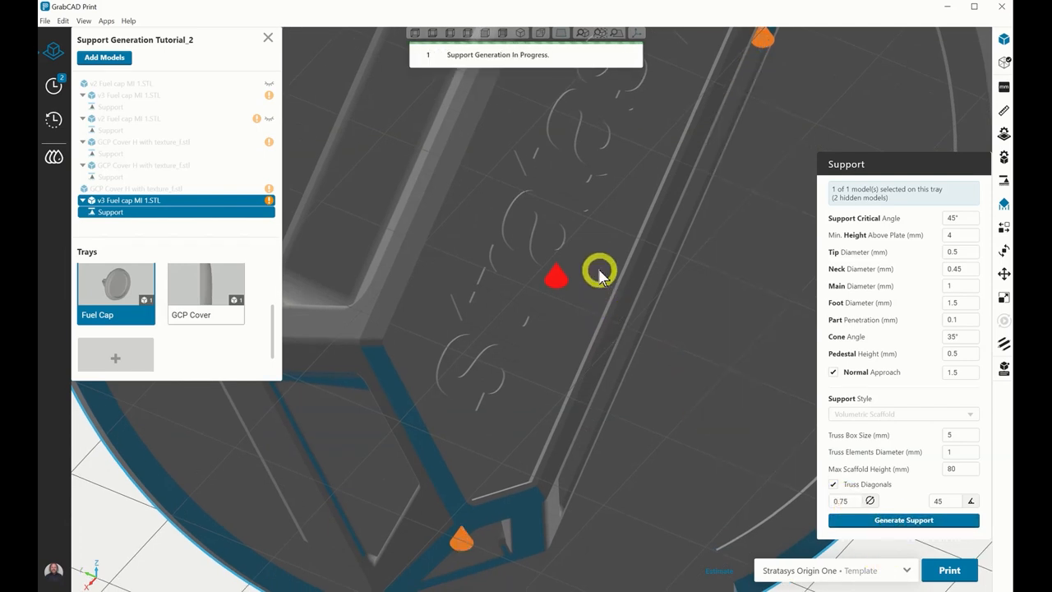
pyautogui.click(904, 519)
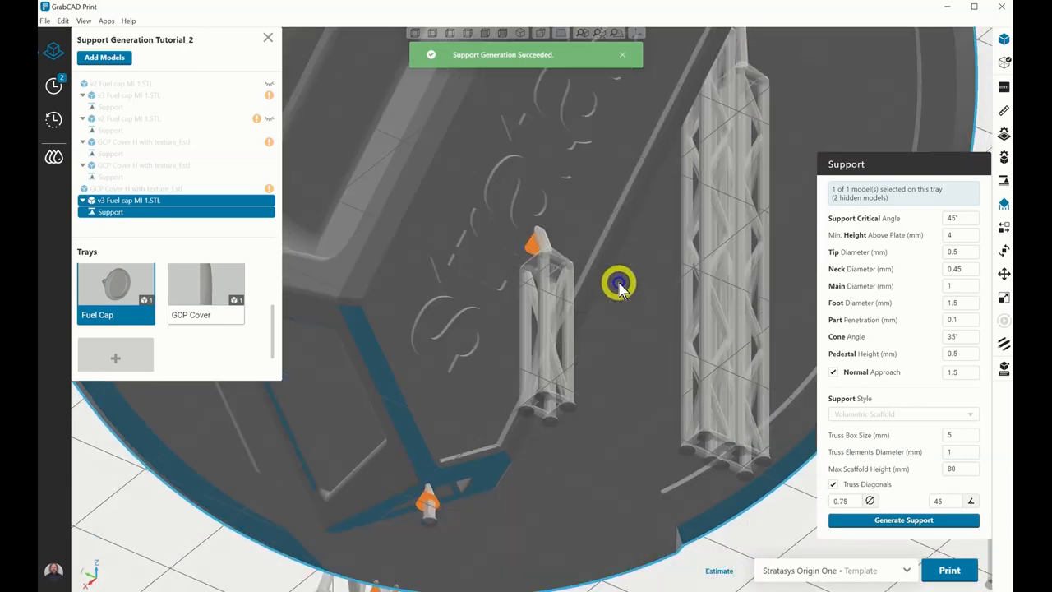
pyautogui.moveTo(620, 287); pyautogui.dragTo(625, 271)
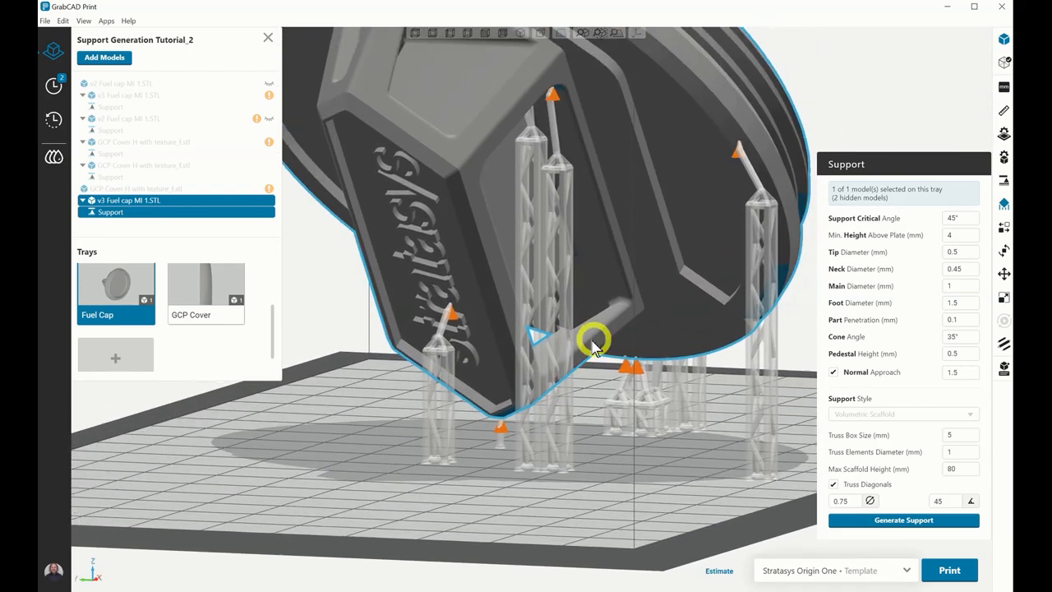
# - Regenerate cap supports: diameters 1.3/1.4/1.3, 7.5 mm truss box, 70 mm max height
pyautogui.moveTo(596, 341); pyautogui.dragTo(583, 353)
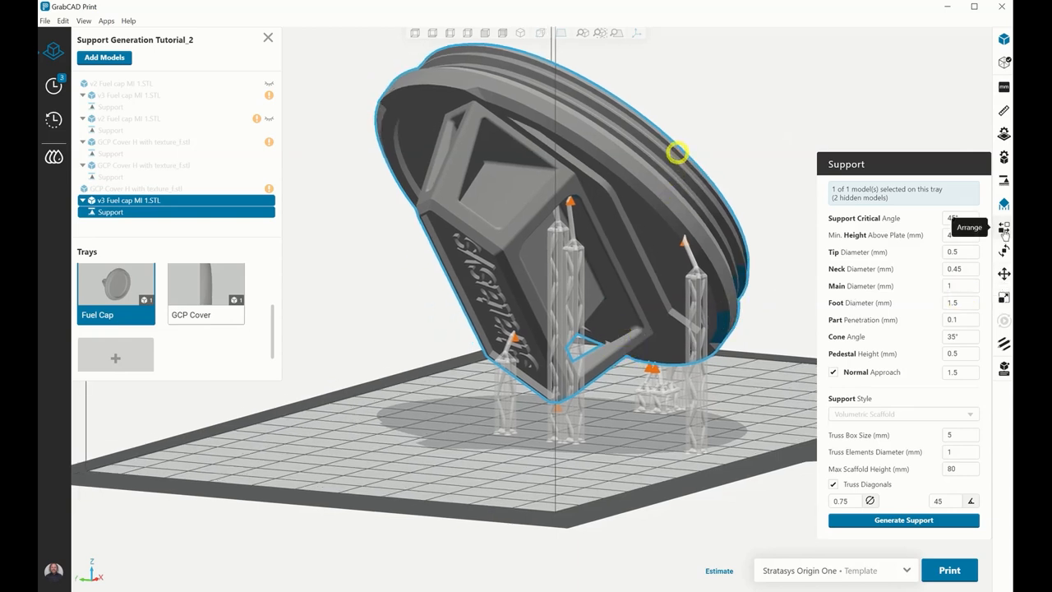
pyautogui.click(1006, 227)
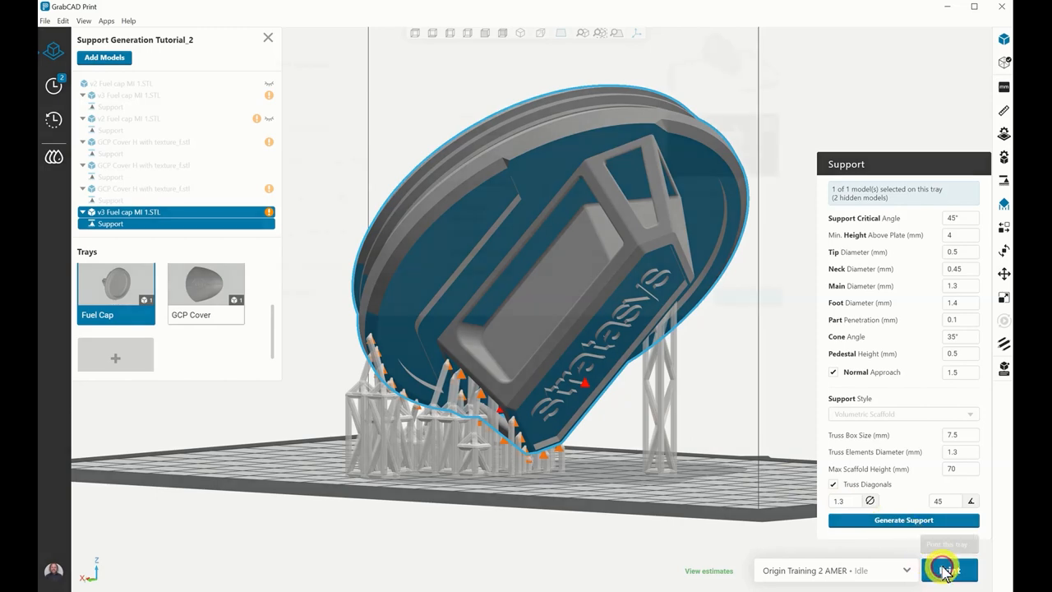
# - Review the Fuel Cap print summary and first-layer preview after acknowledging the anchor alert
pyautogui.click(949, 571)
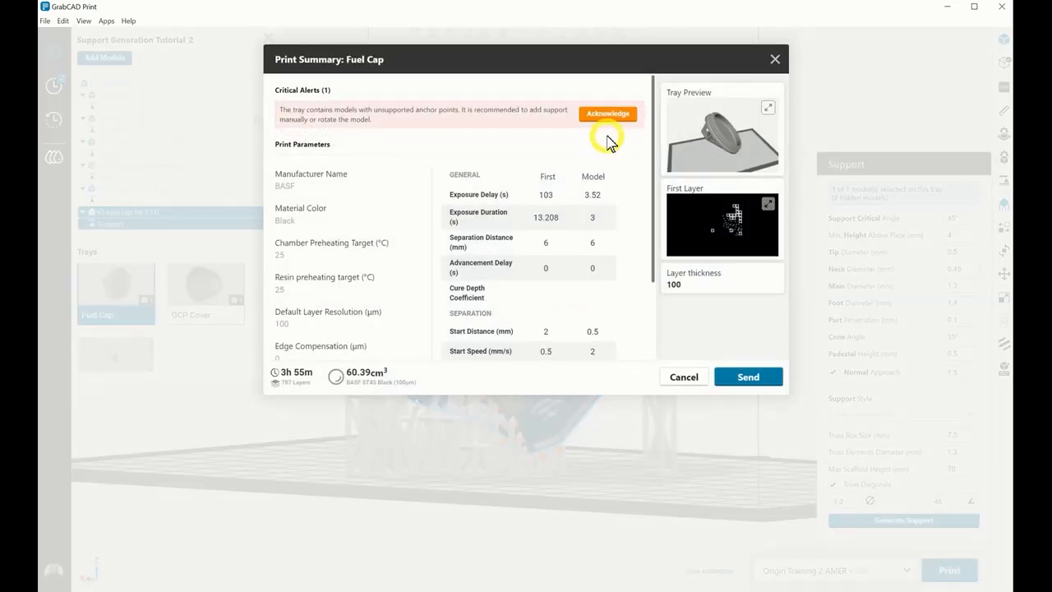
pyautogui.click(608, 114)
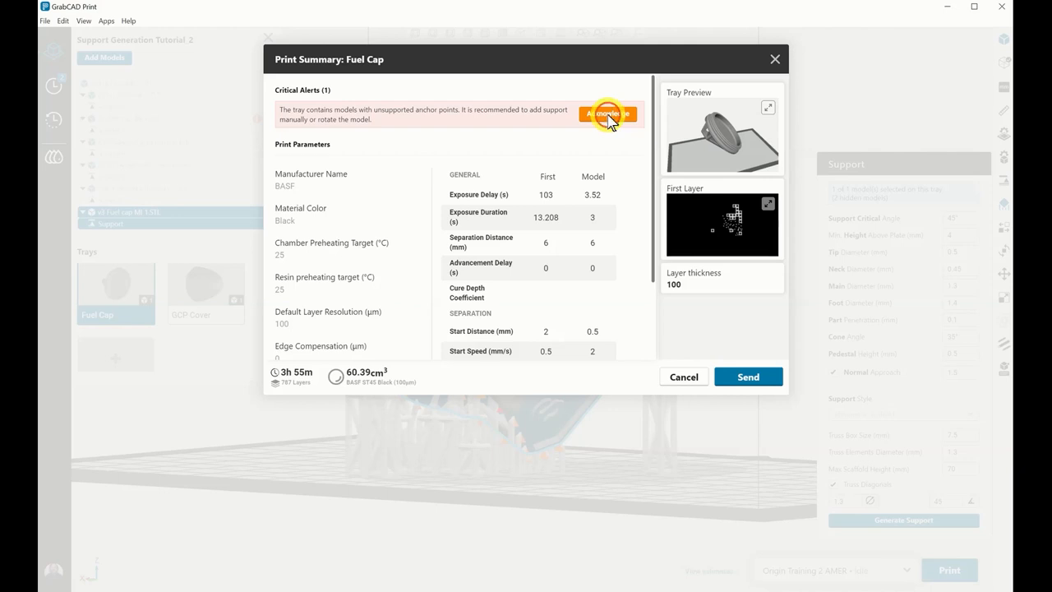
pyautogui.click(607, 113)
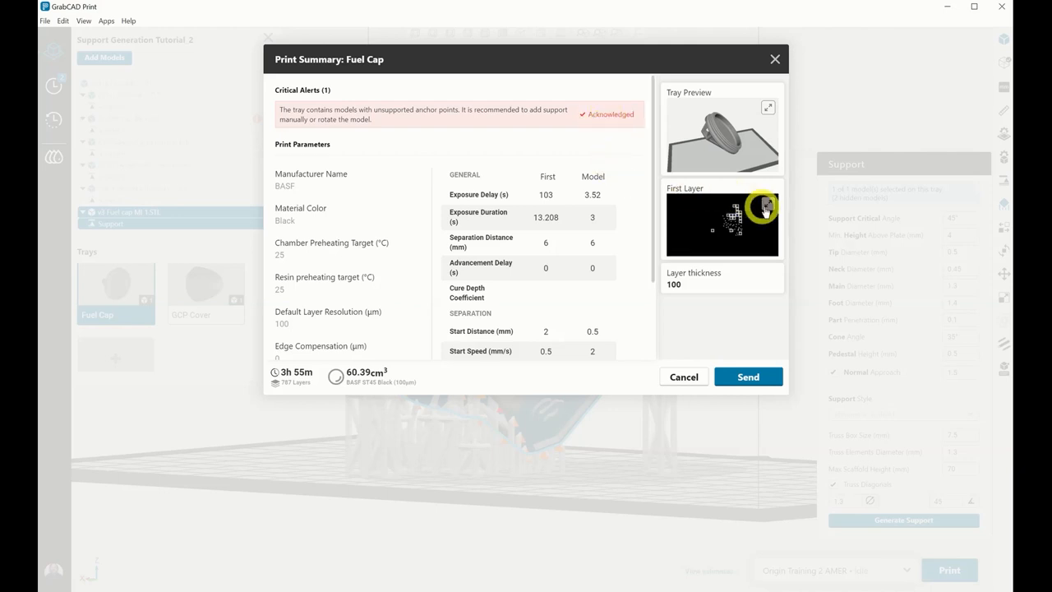
pyautogui.click(762, 206)
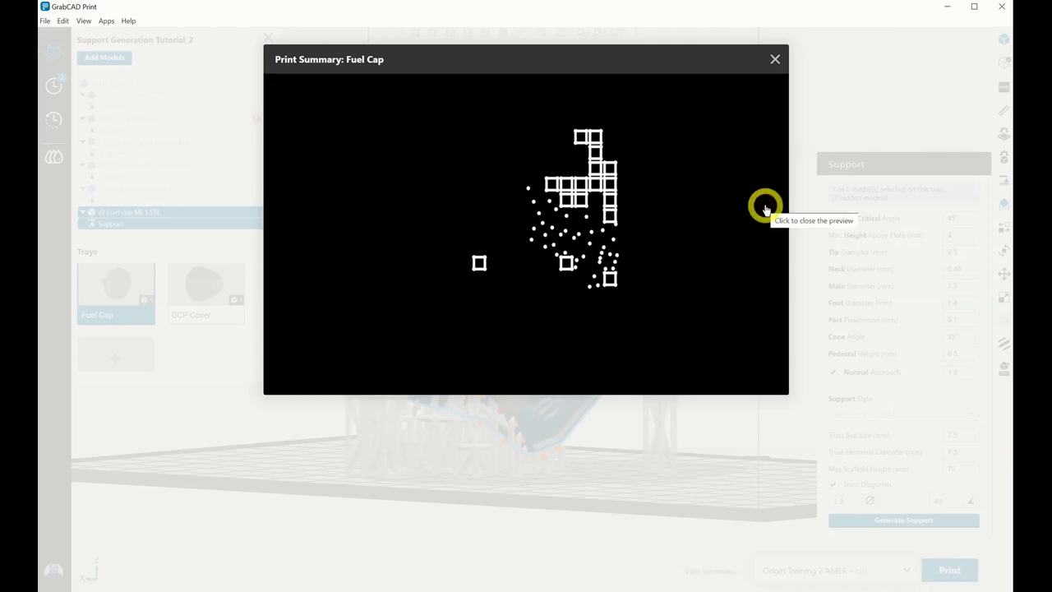
pyautogui.moveTo(779, 94)
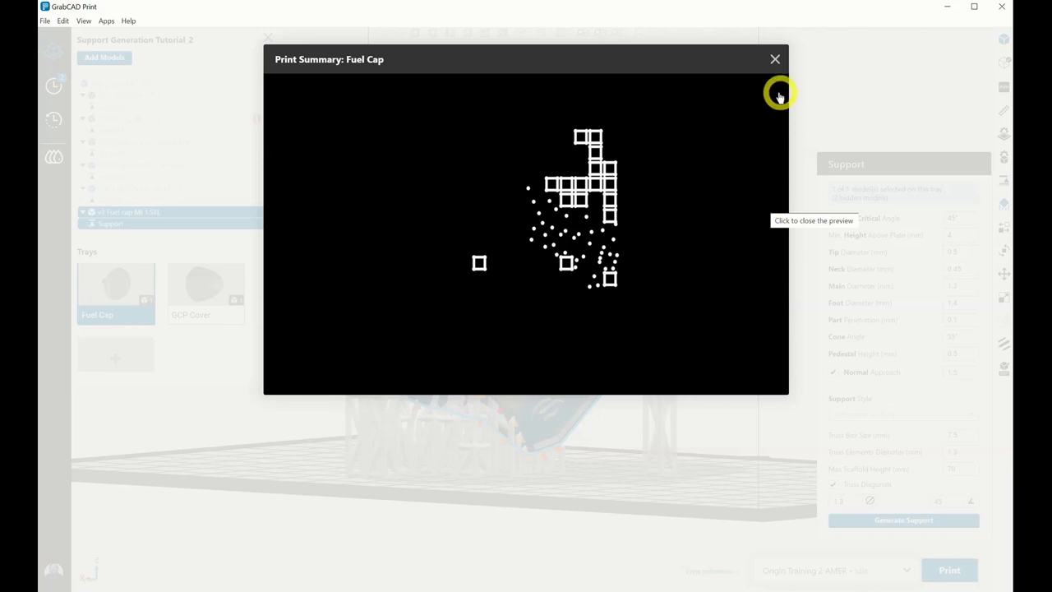
pyautogui.click(774, 59)
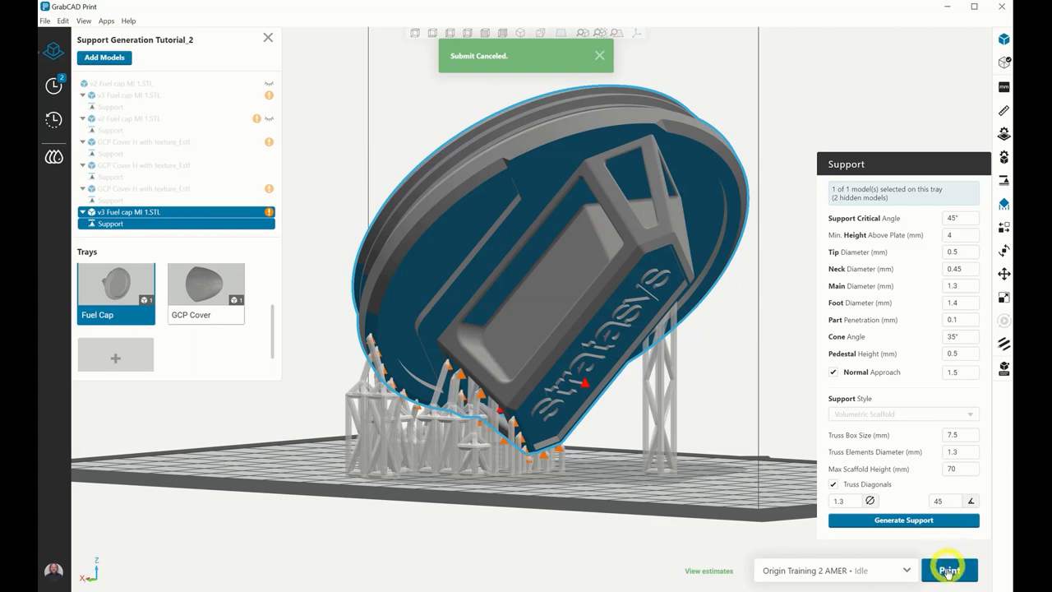
# - Acknowledge the anchor alert again and send the 3h 55m Fuel Cap job
pyautogui.click(949, 569)
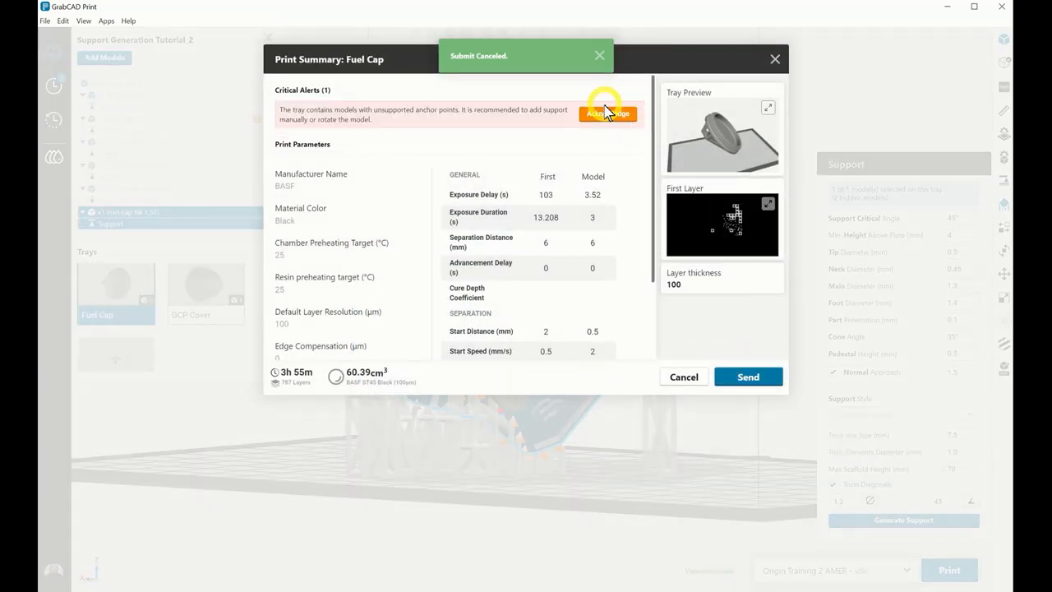
pyautogui.click(607, 114)
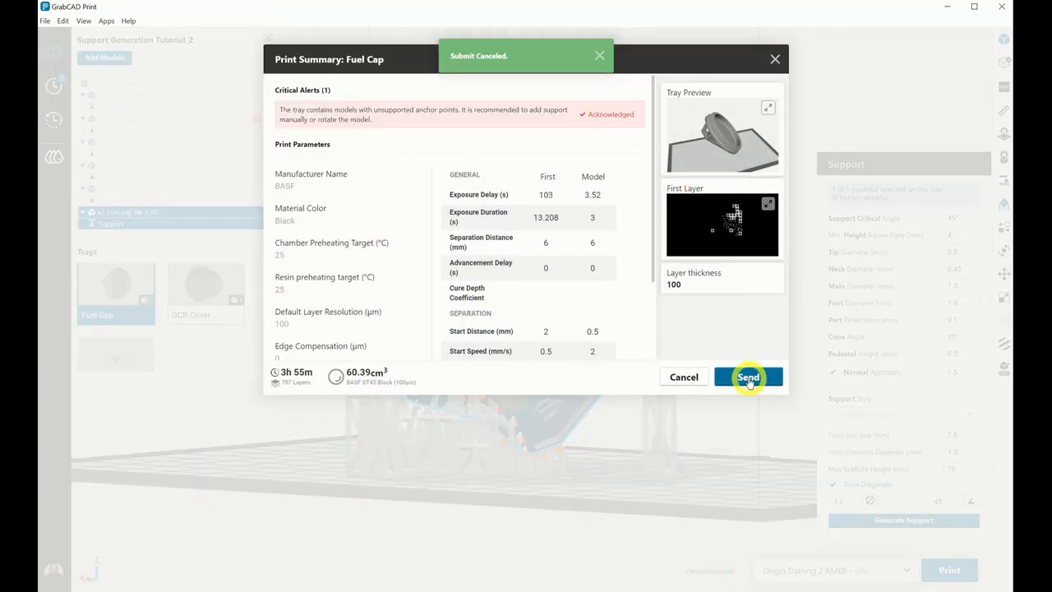
pyautogui.click(748, 376)
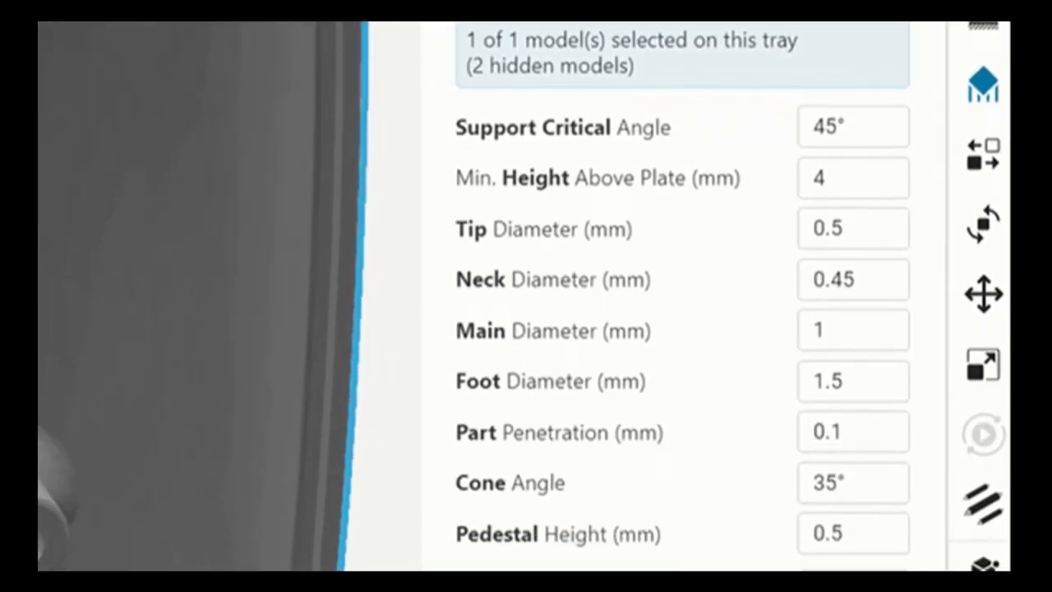
pyautogui.scroll(-3)
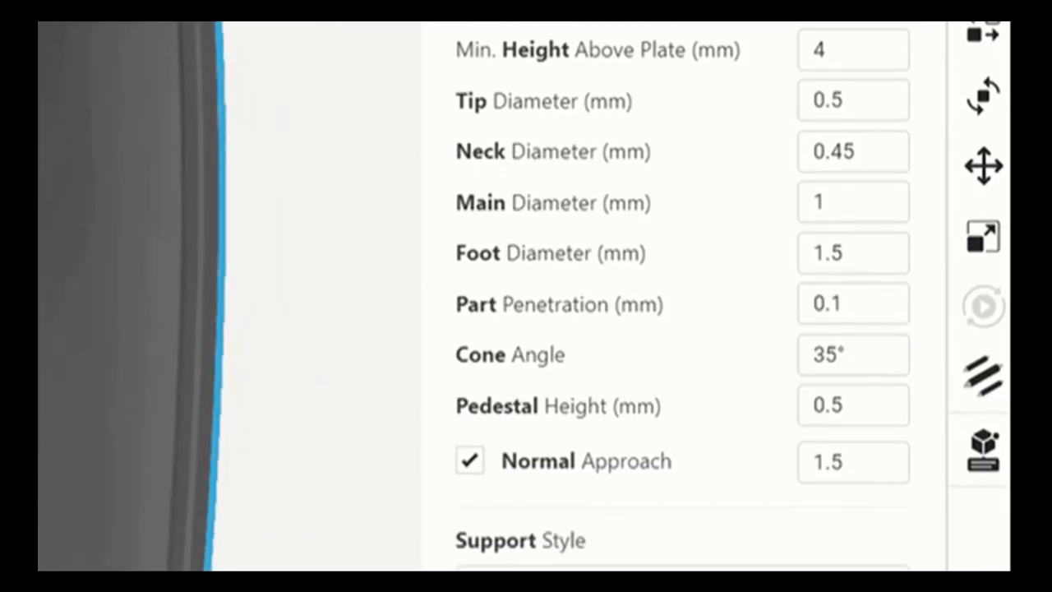
pyautogui.scroll(-3)
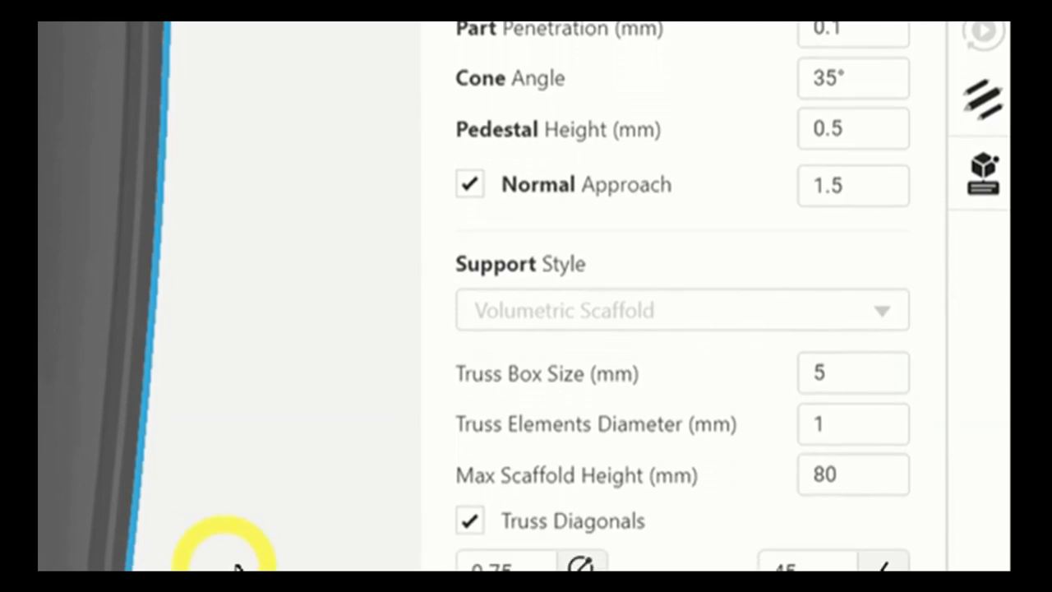
pyautogui.scroll(-3)
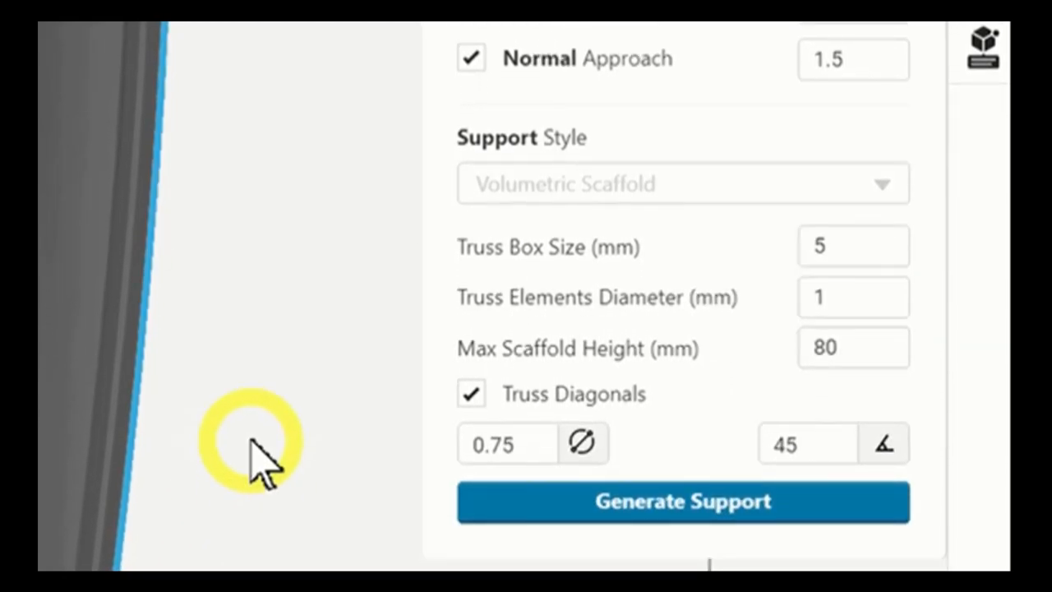